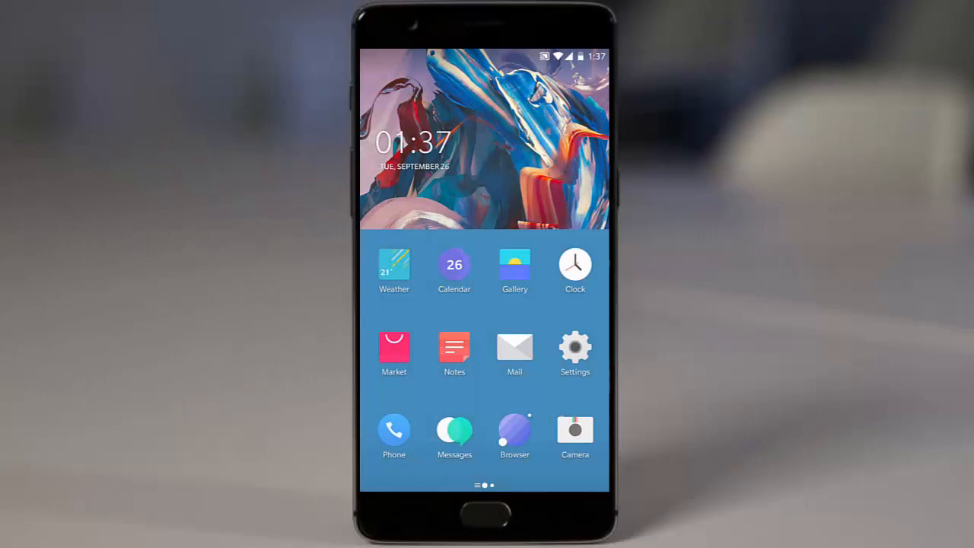
Step: Confirm H2OS 3.5 on Android 7.1.1 under Settings > About phone
left_click(576, 348)
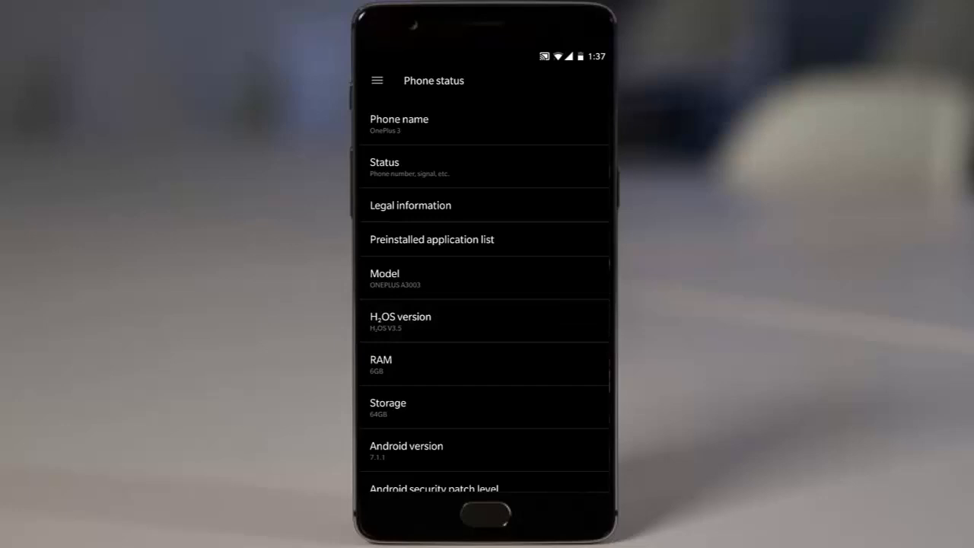
left_click(472, 445)
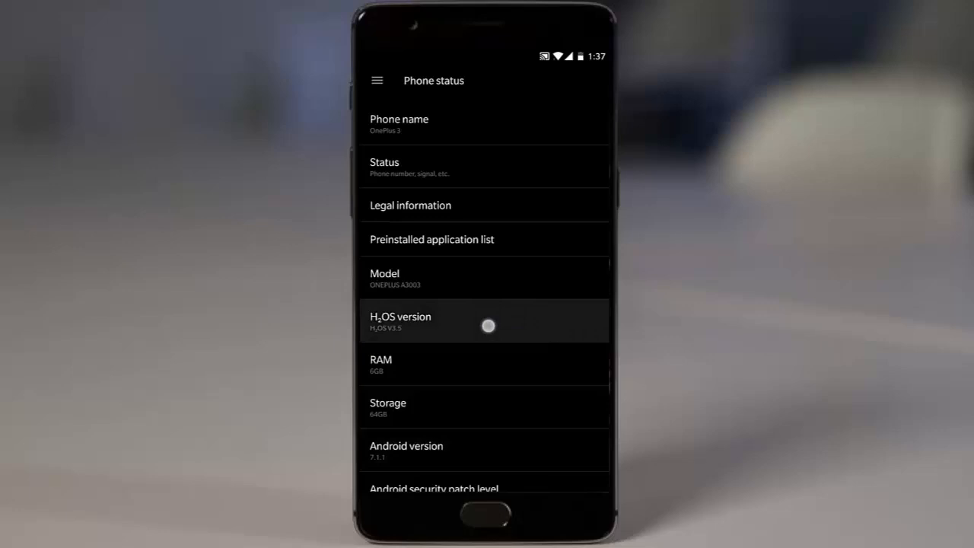
left_click(488, 325)
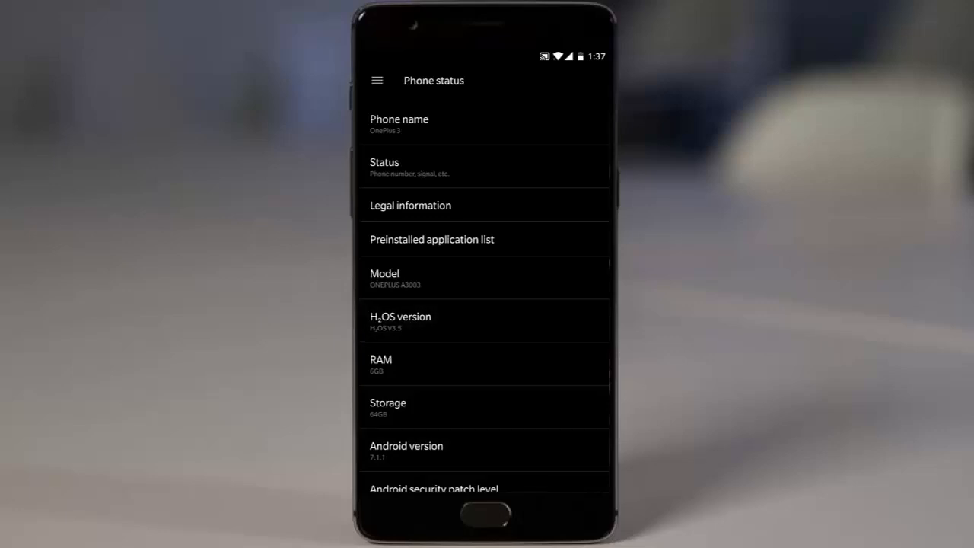
scroll("down", 3)
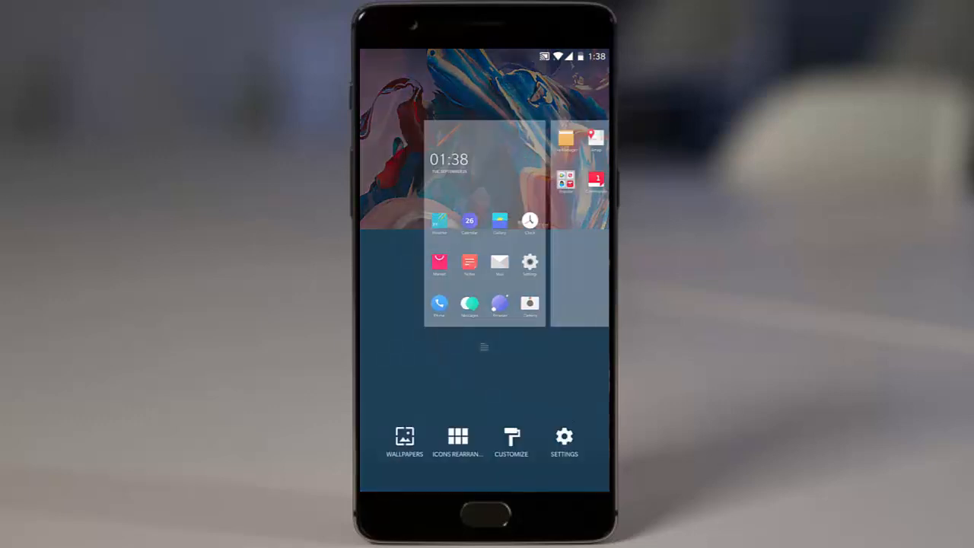
Step: Review the launcher settings toggles, then the icon size and icon pack customization options
left_click(564, 441)
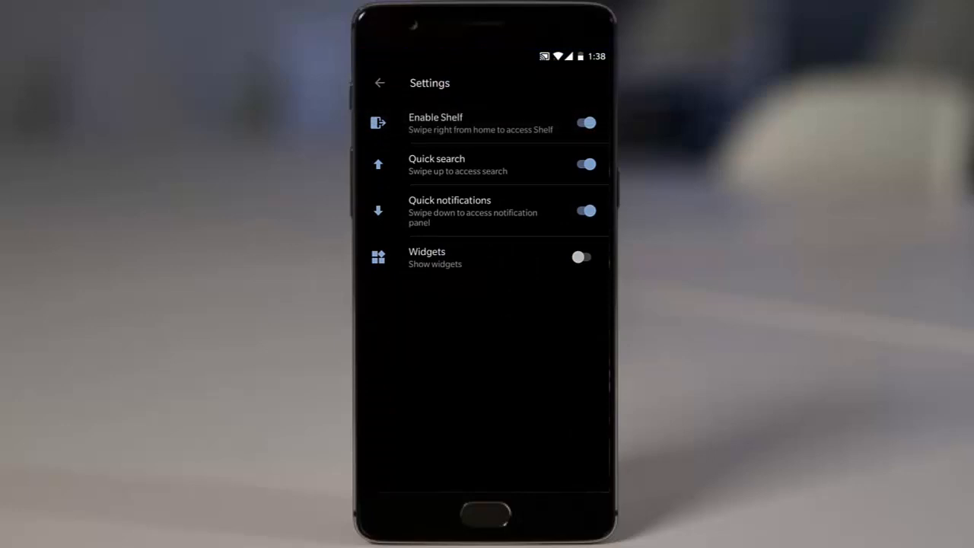
left_click(379, 82)
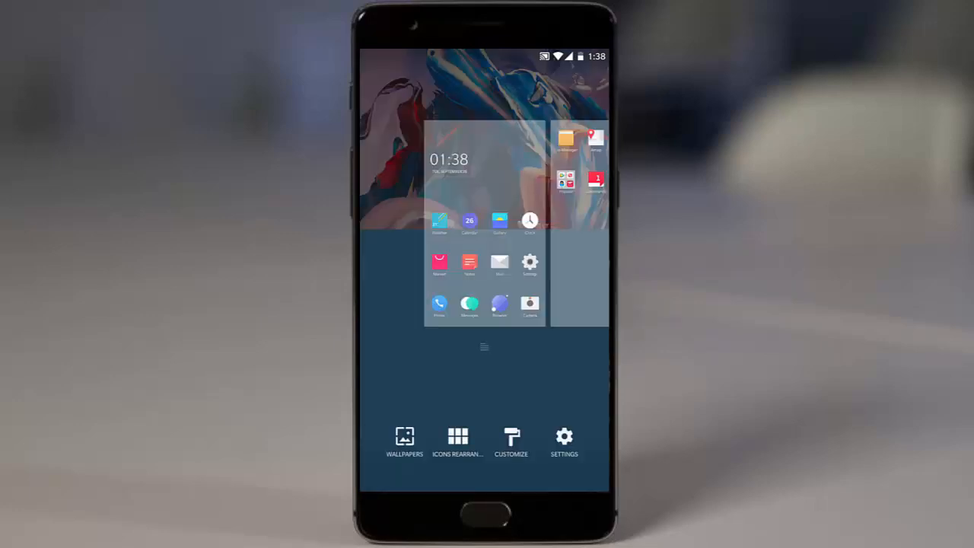
left_click(511, 442)
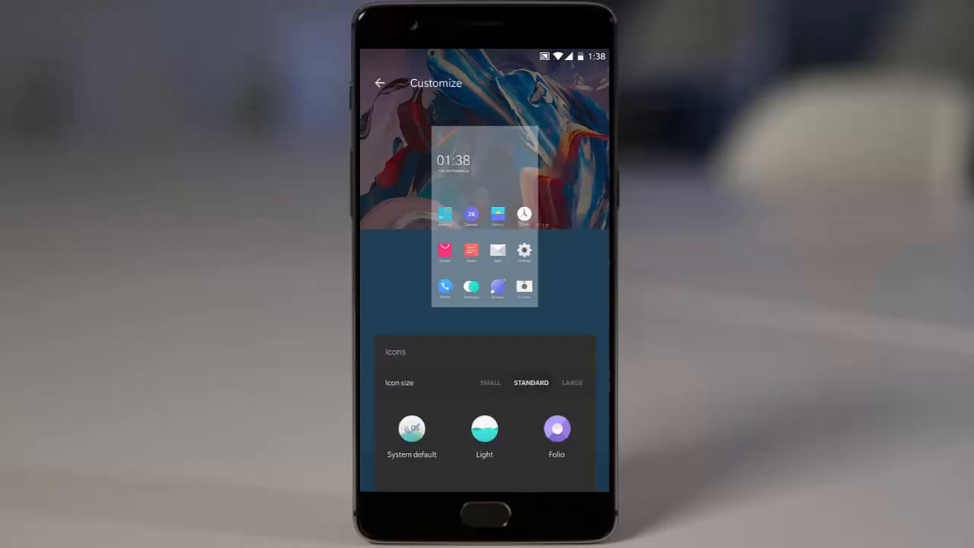
left_click(380, 82)
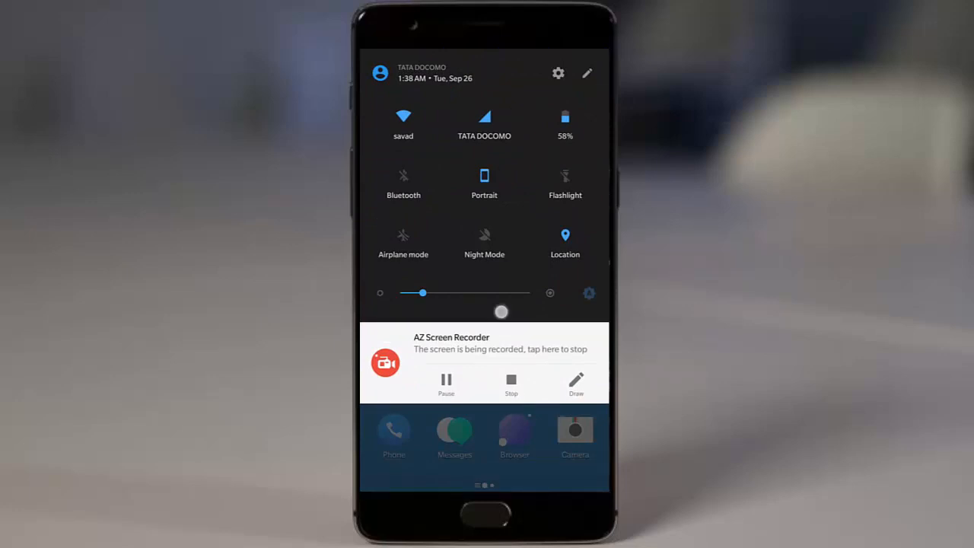
Step: Browse Display settings, then bring up Battery's aggressive doze & app hibernation option
left_click(558, 73)
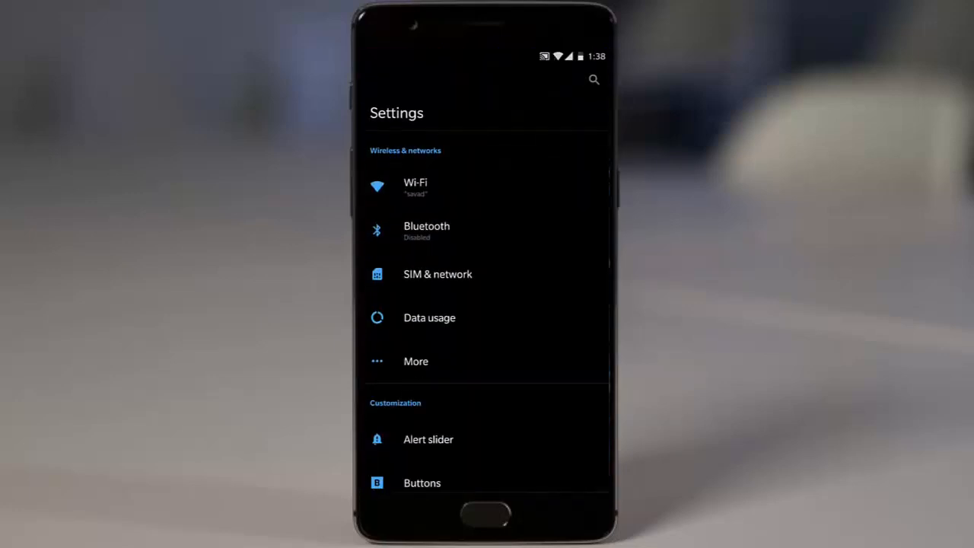
left_click(428, 440)
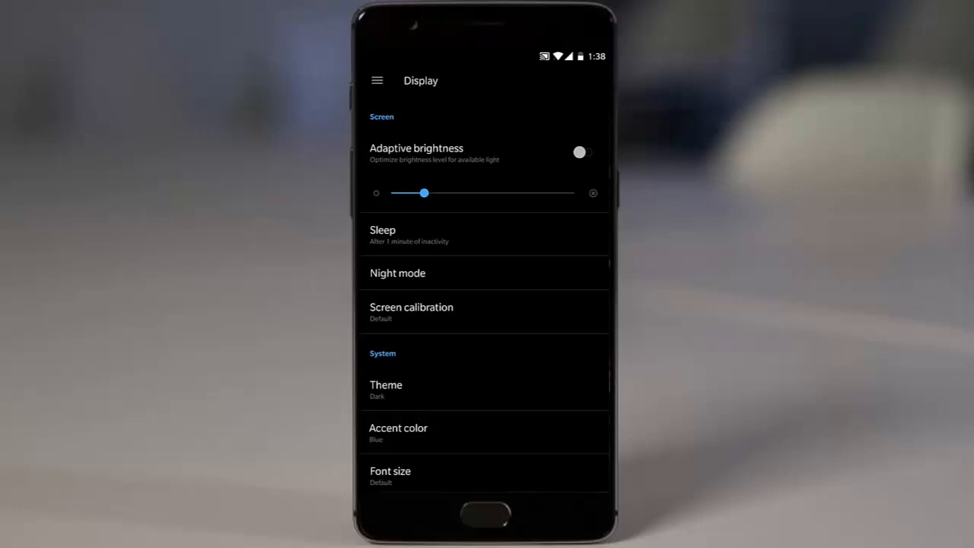
left_click_drag(424, 193, 518, 191)
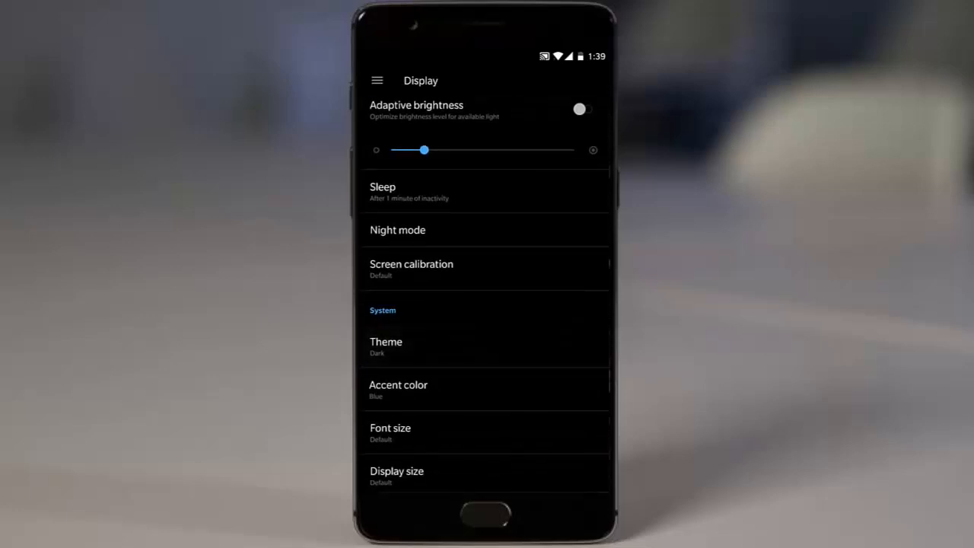
left_click(411, 269)
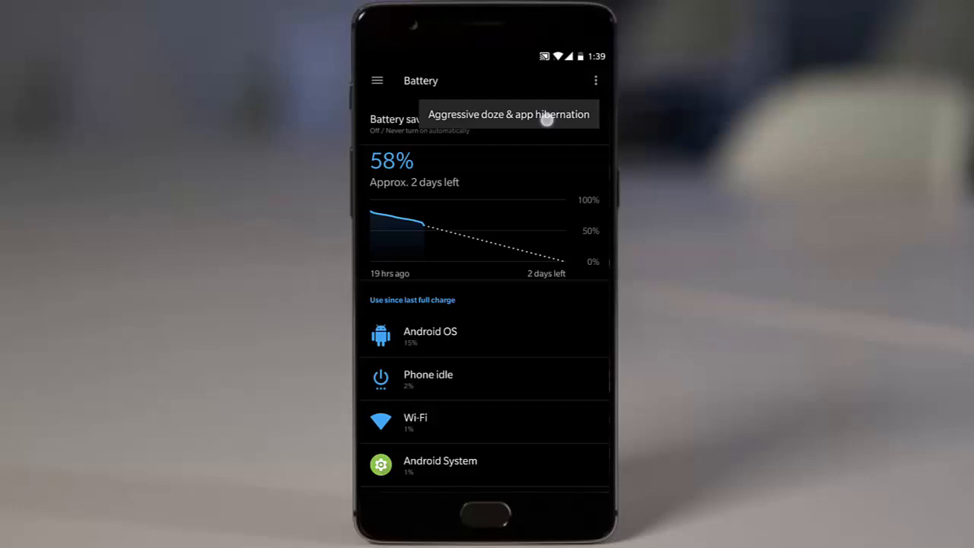
Step: Allow aggressive doze & app hibernation, then browse Apps > Configure apps toward Cloud Sync
left_click(508, 114)
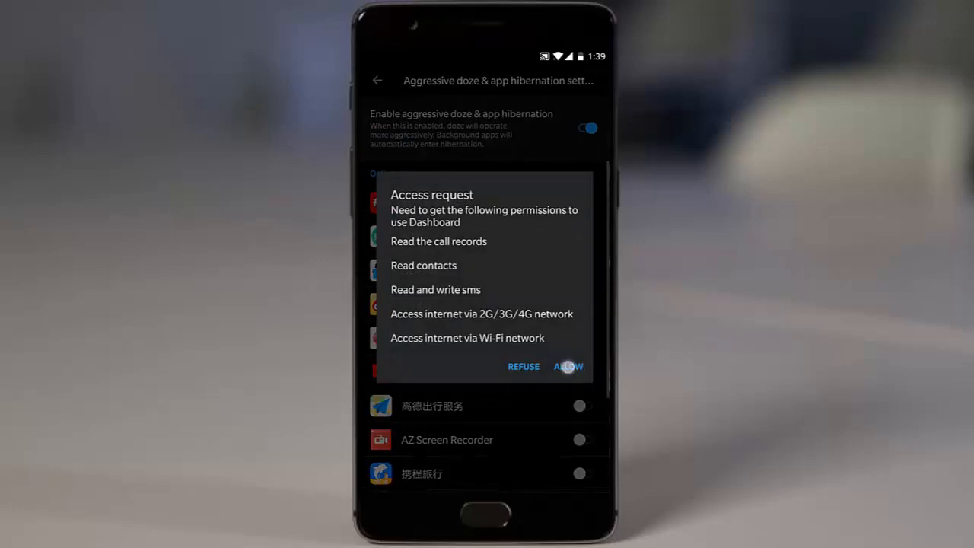
left_click(568, 366)
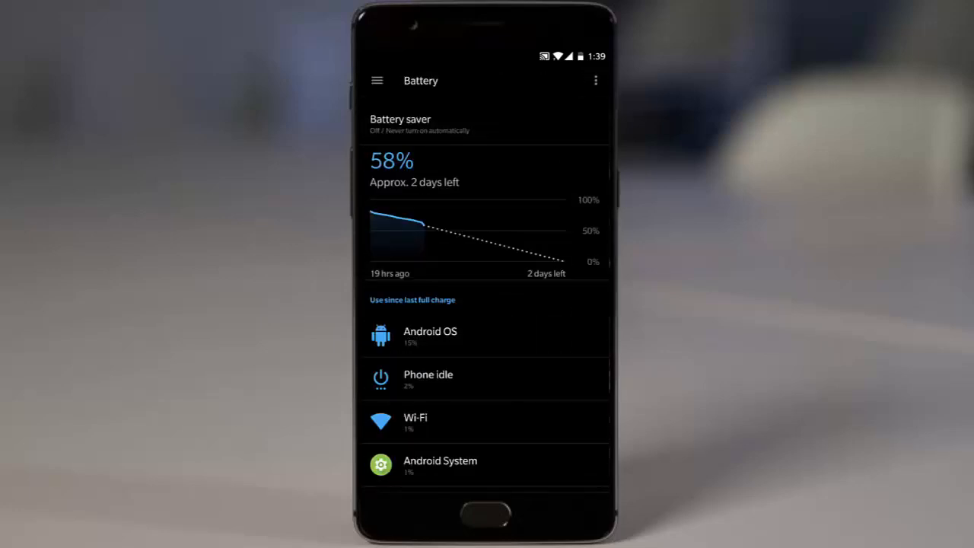
left_click(377, 80)
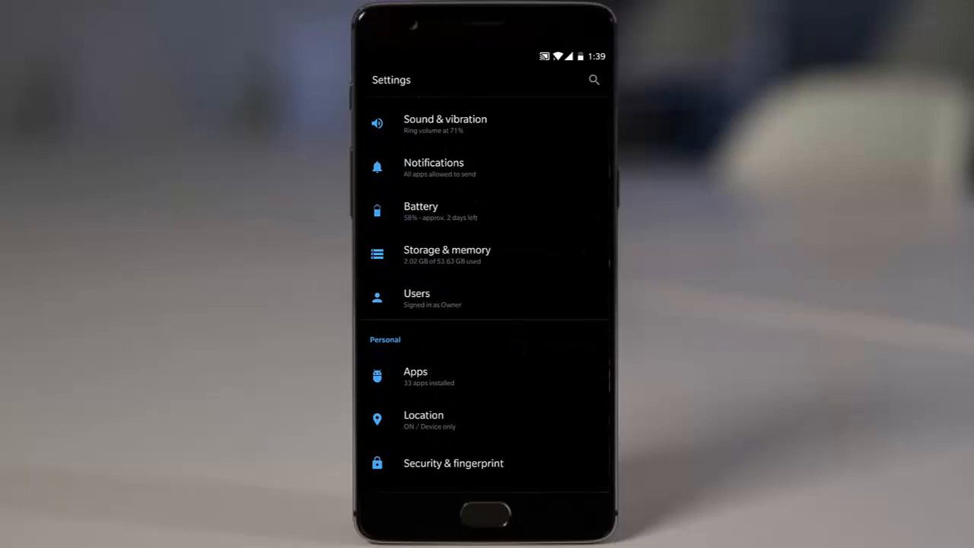
left_click(416, 376)
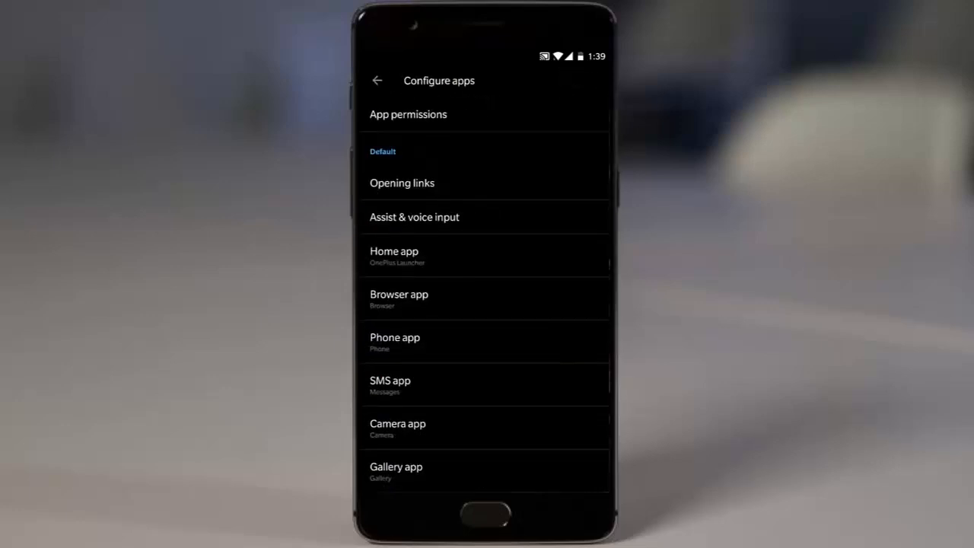
scroll("down", 3)
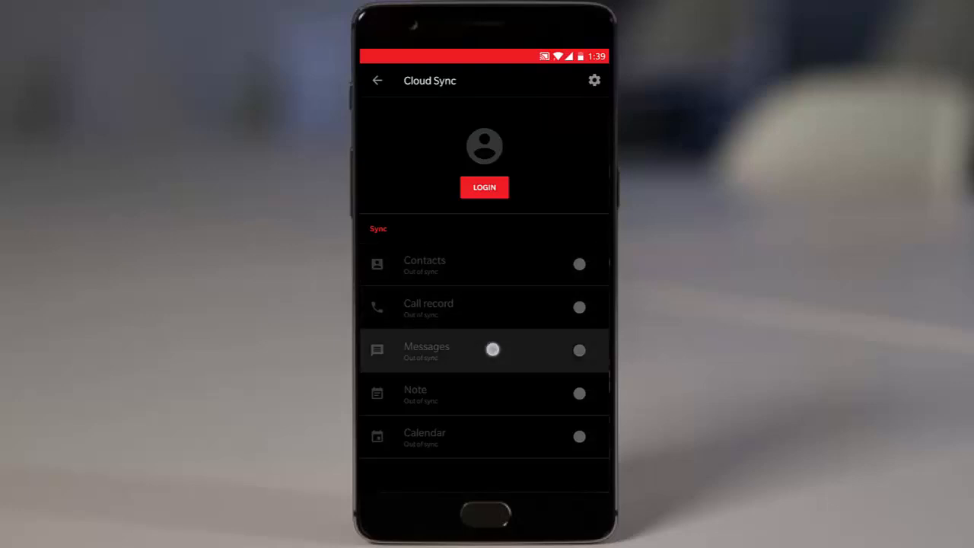
Step: Scroll through Accessibility, back out to Advanced settings, and go Home
left_click(377, 80)
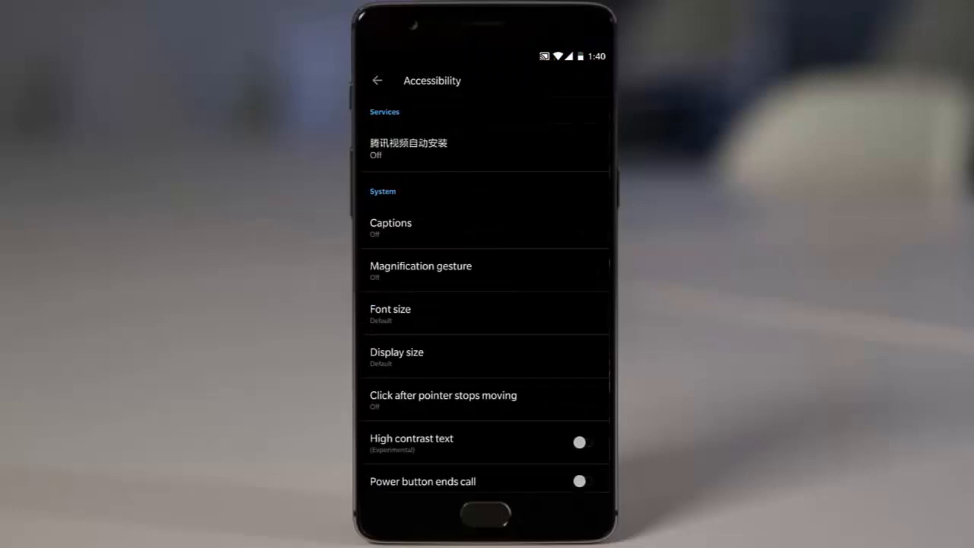
scroll("down", 3)
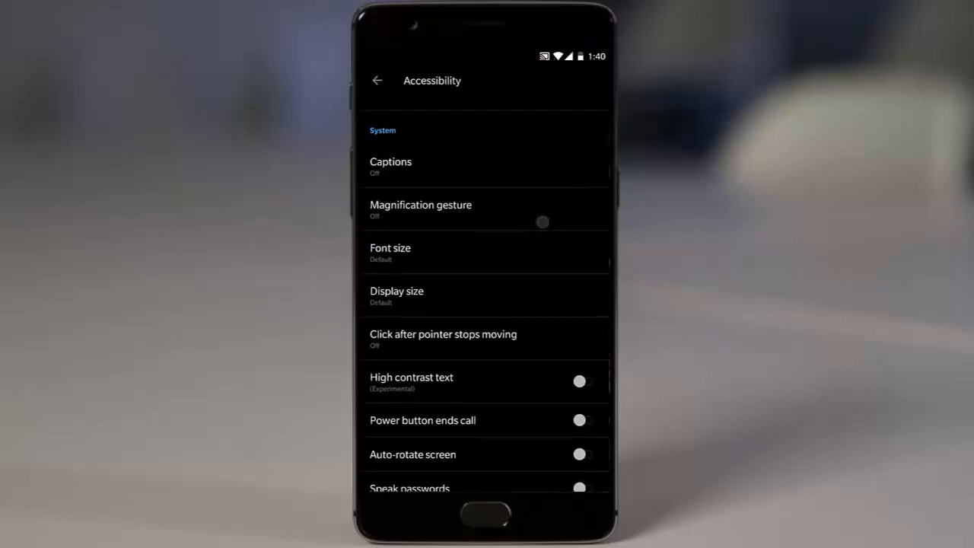
scroll("down", 3)
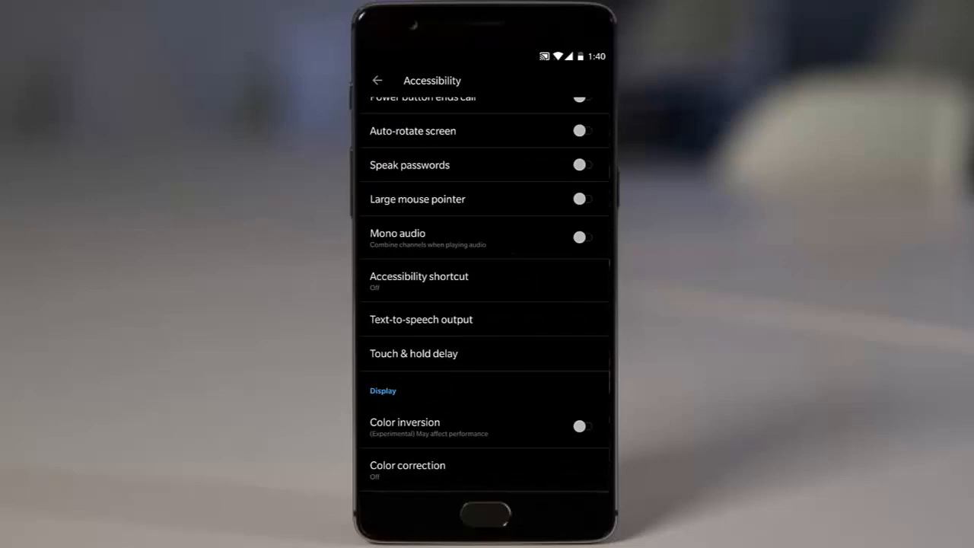
left_click(377, 80)
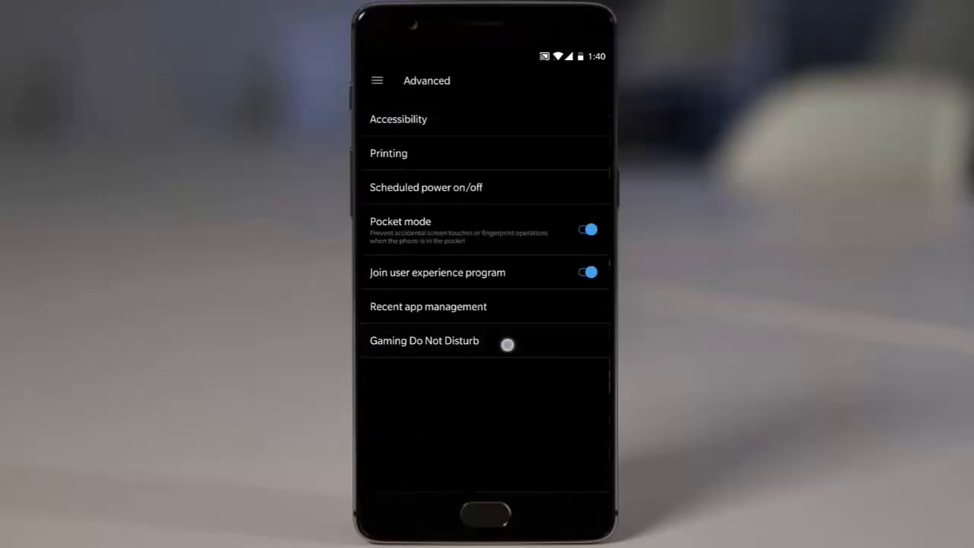
left_click(428, 306)
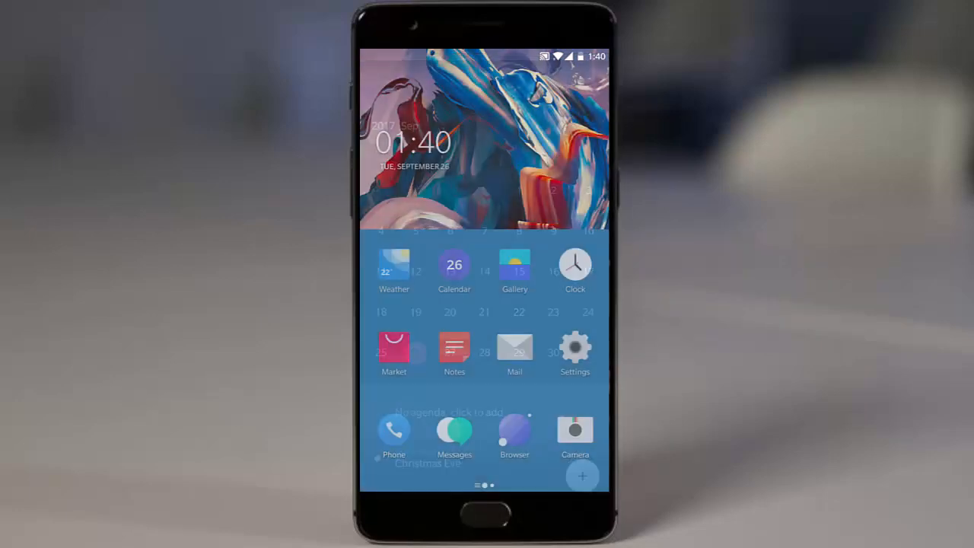
left_click(515, 264)
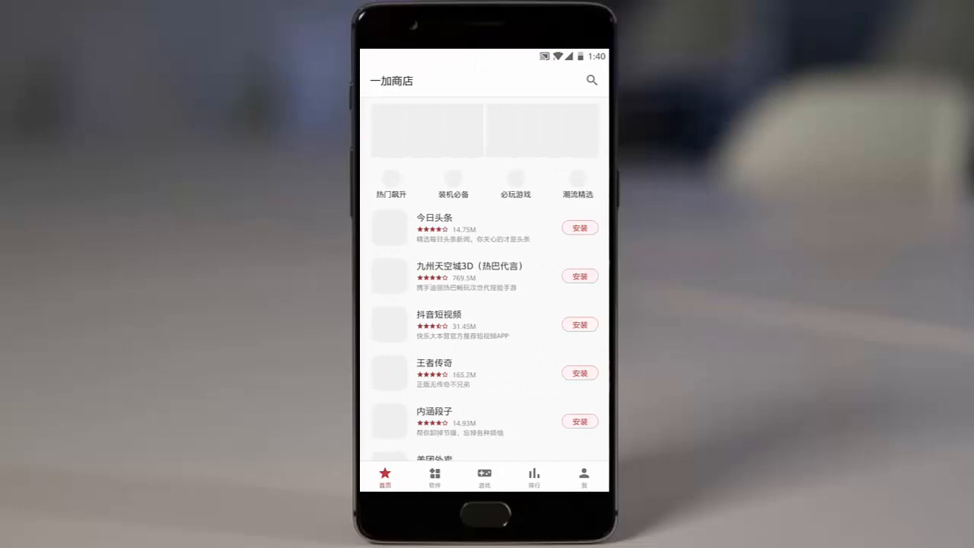
key("home")
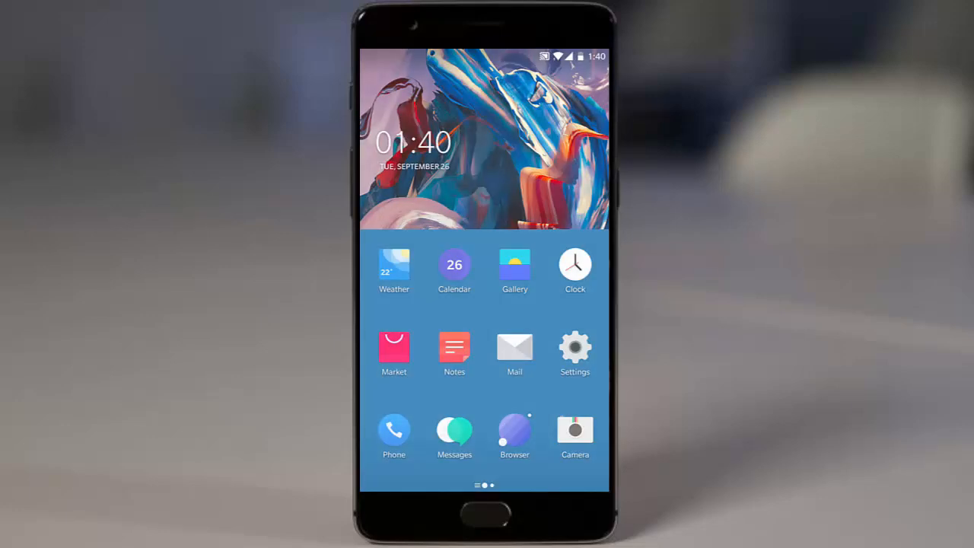
scroll("left", 3)
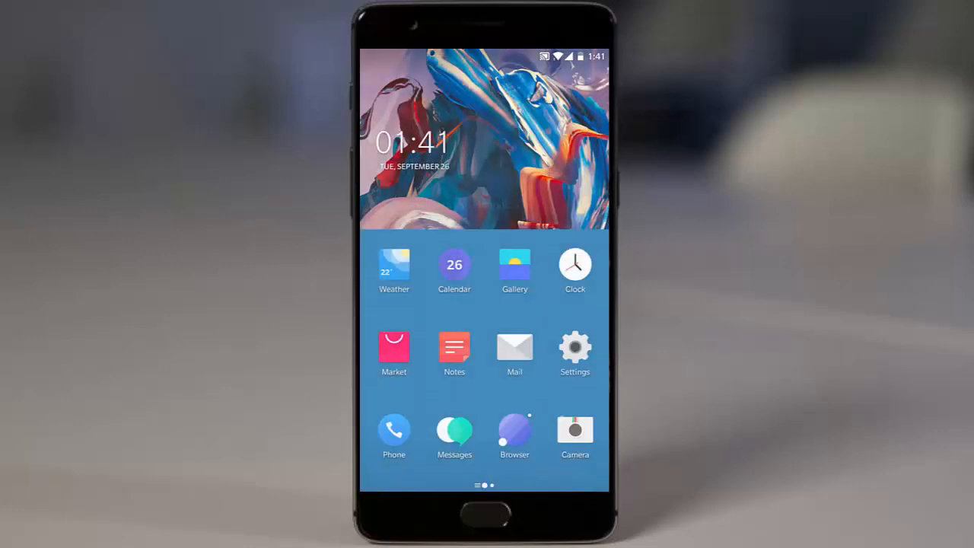
Step: On the second home page, peek into Popular, then launch Cardpackage from System
left_click(575, 430)
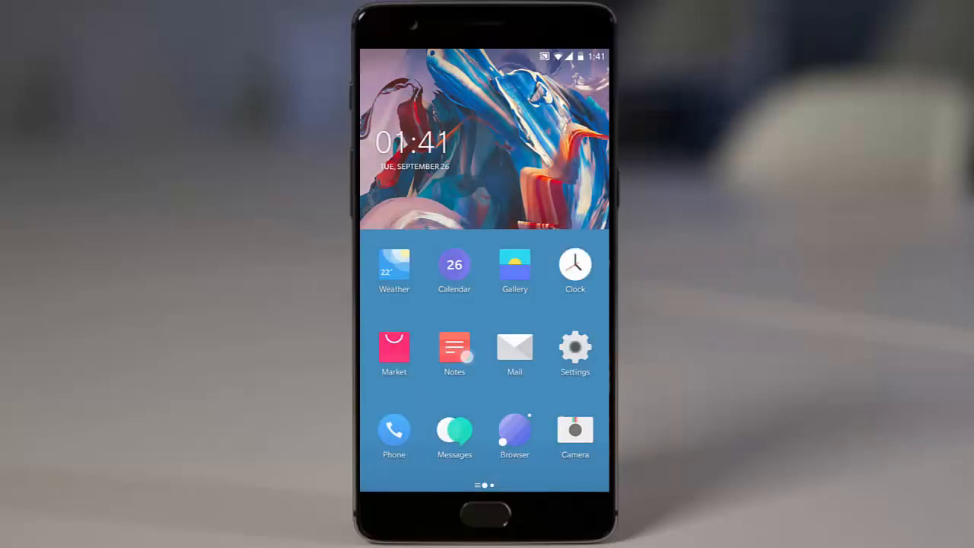
left_click(515, 347)
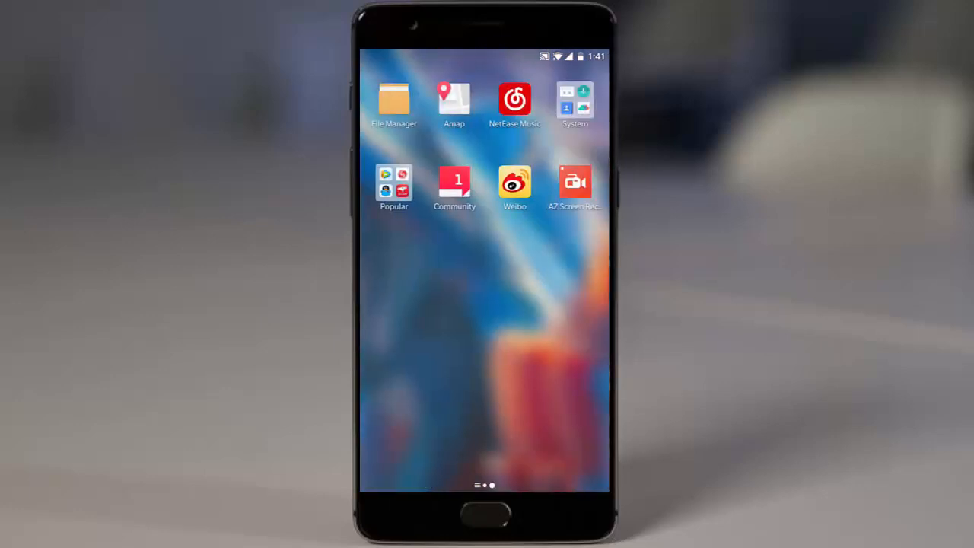
left_click(394, 182)
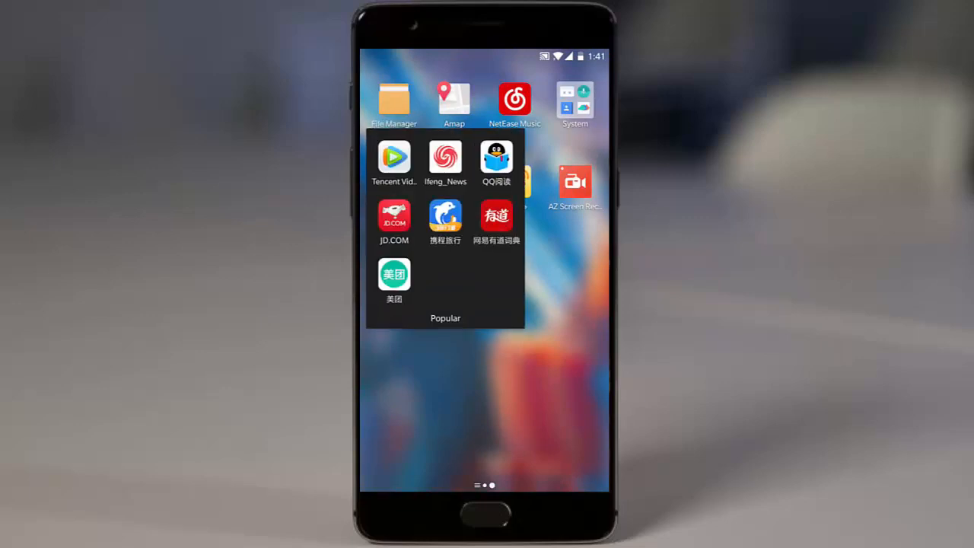
left_click(514, 99)
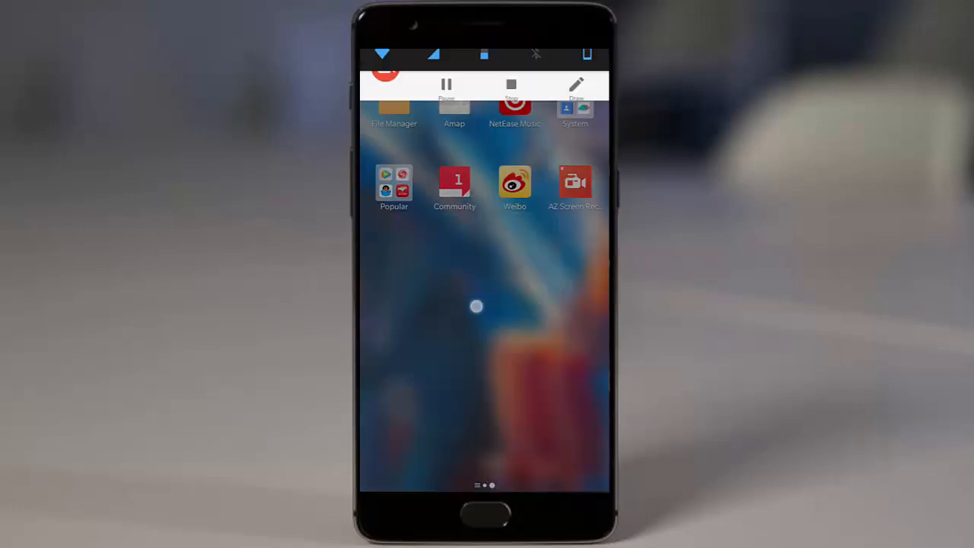
left_click(576, 107)
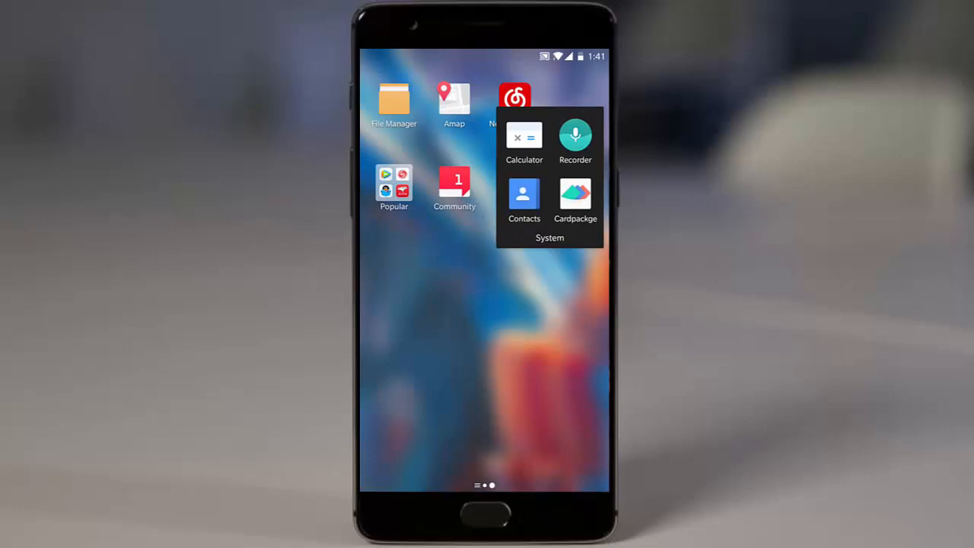
left_click(575, 194)
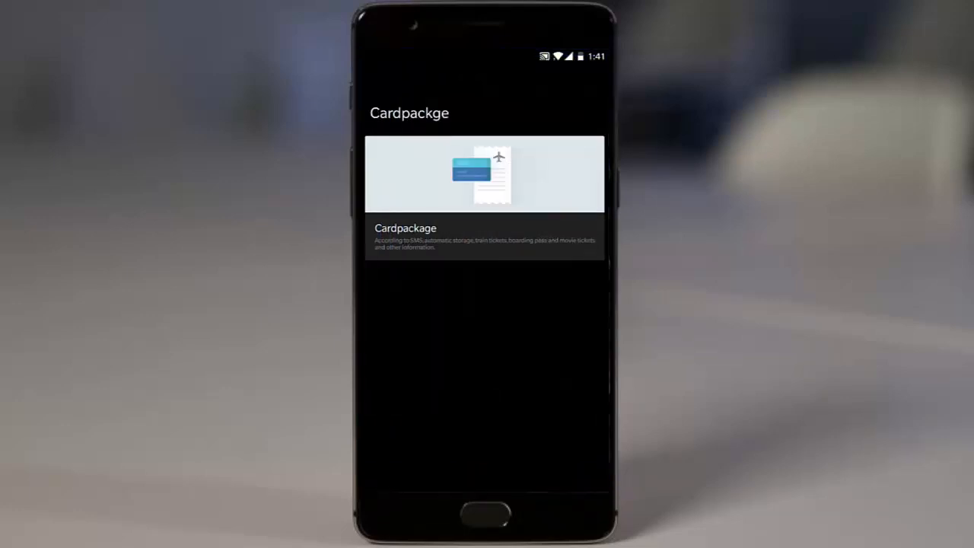